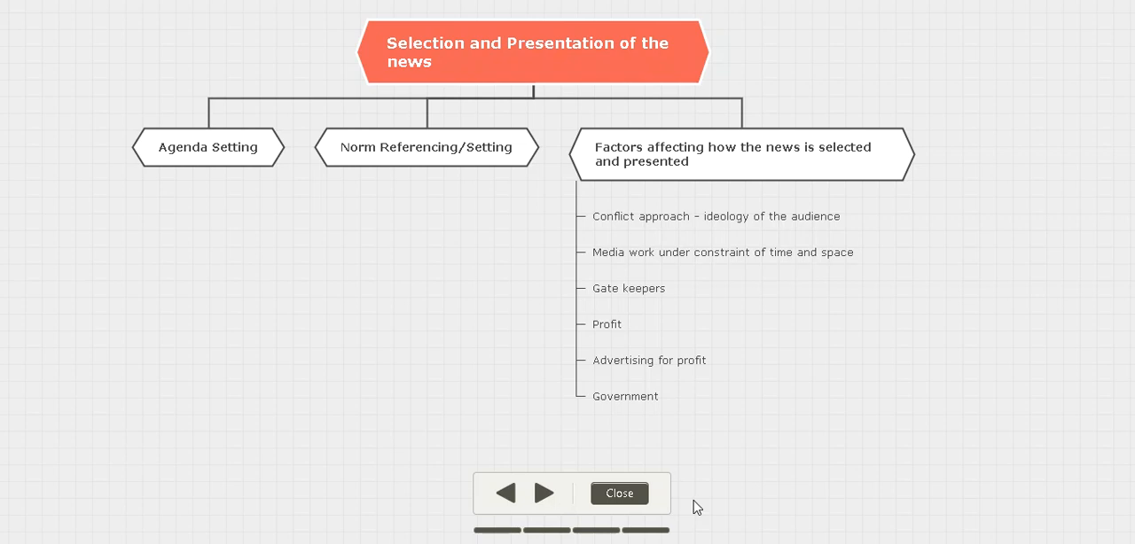
mouse_move(546, 493)
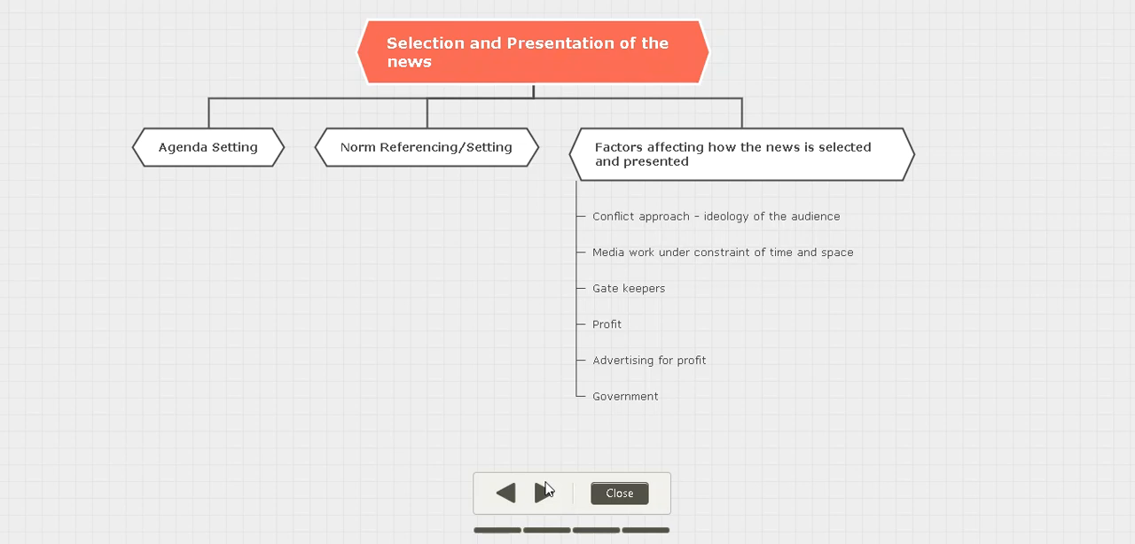
Step: Step the presentation forward through Agenda Setting toward the Norm Referencing/Setting branch
left_click(544, 493)
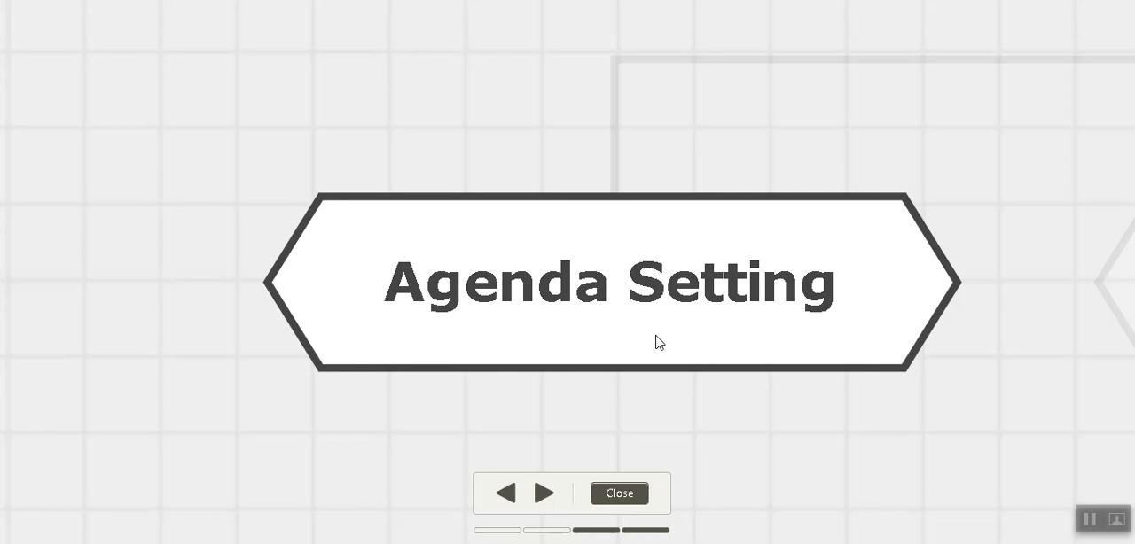
mouse_move(479, 442)
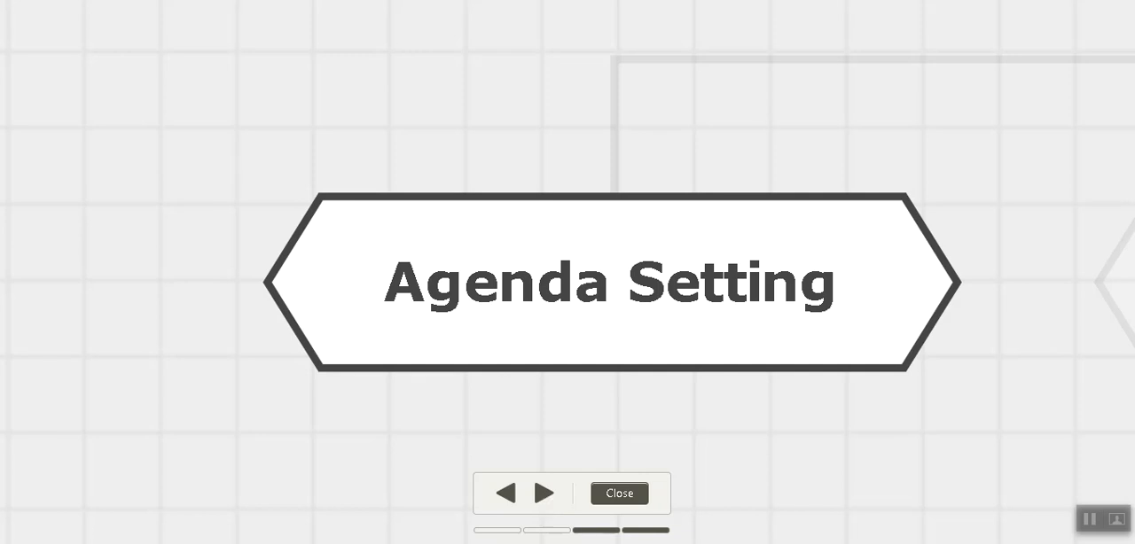
left_click(546, 493)
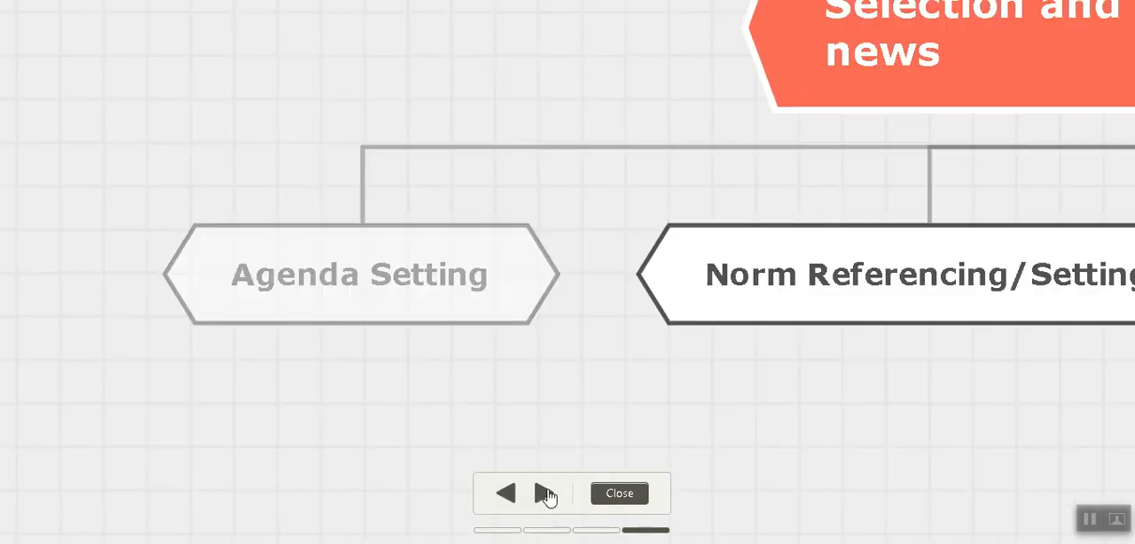
Step: Advance past Norm Referencing/Setting to the 'Factors affecting how the news is selected and presented' branch
left_click(544, 493)
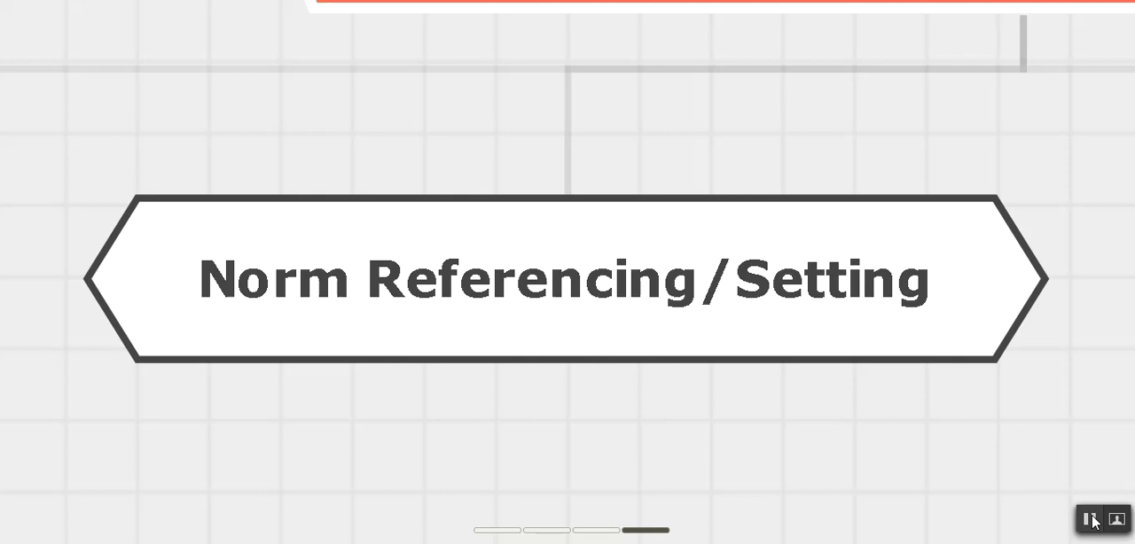
left_click(1089, 518)
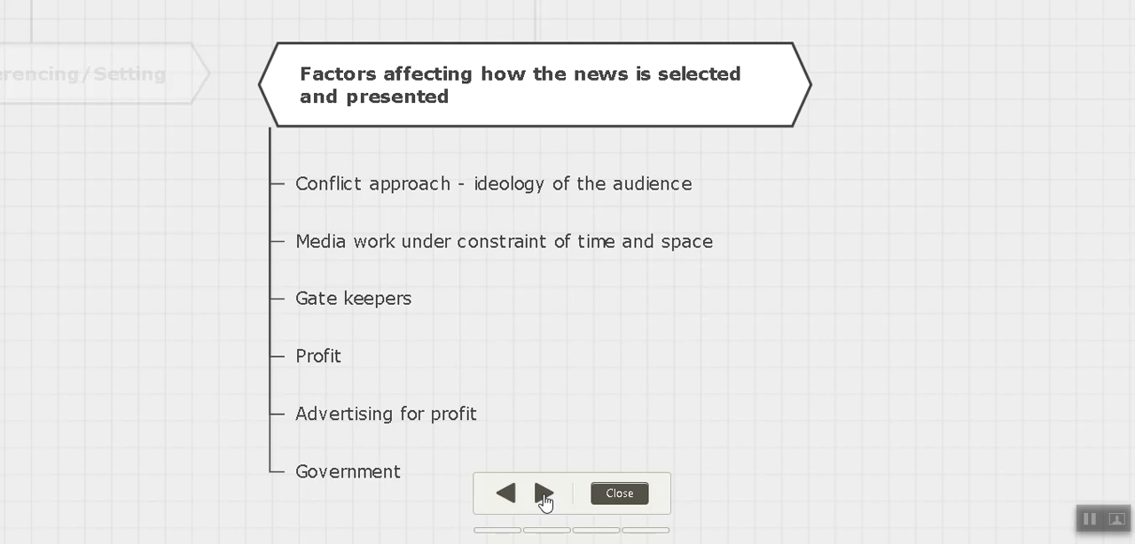
mouse_move(547, 504)
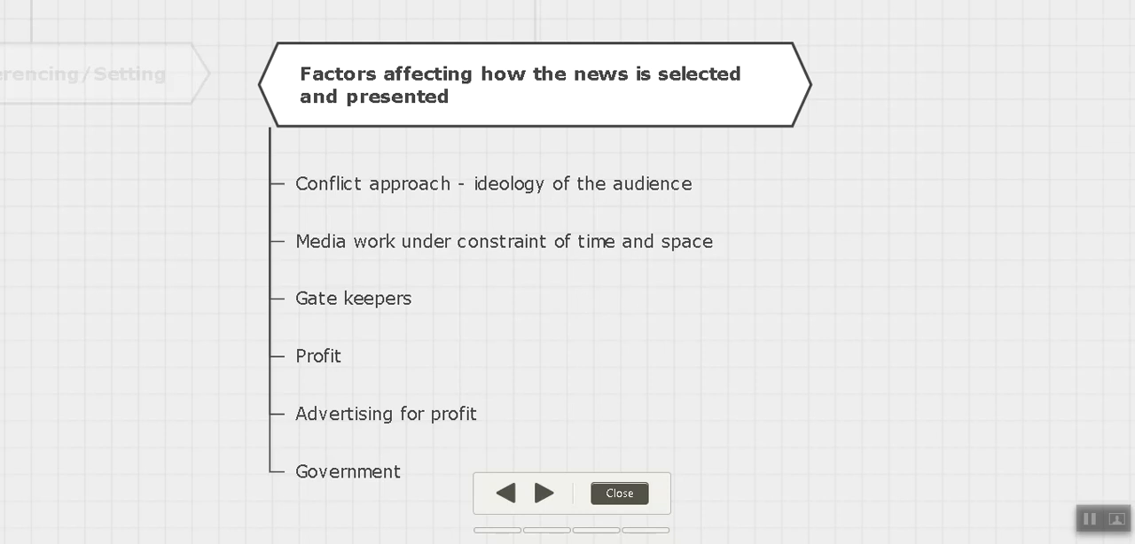
mouse_move(546, 500)
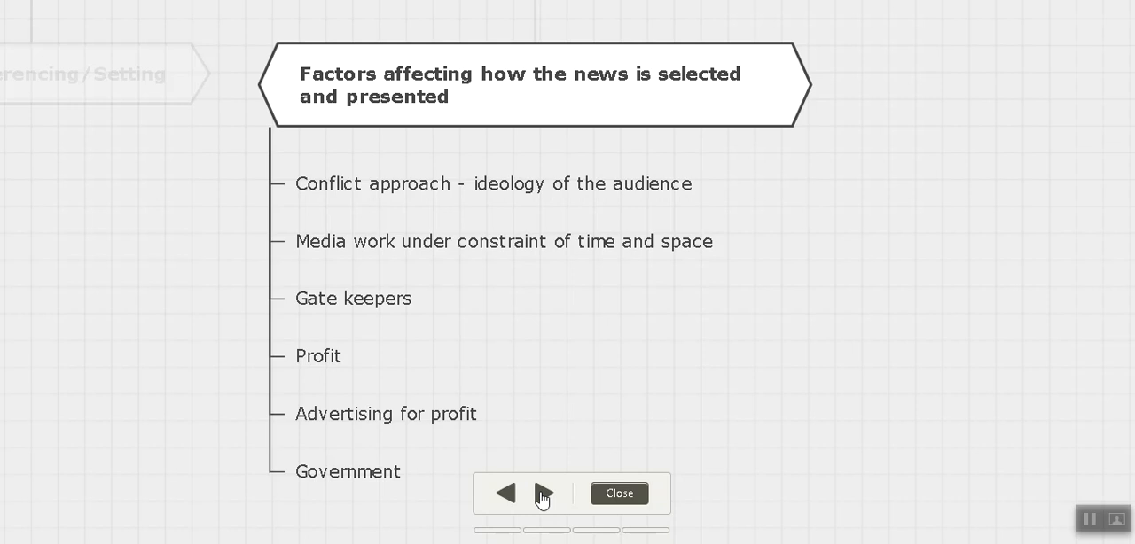
mouse_move(784, 338)
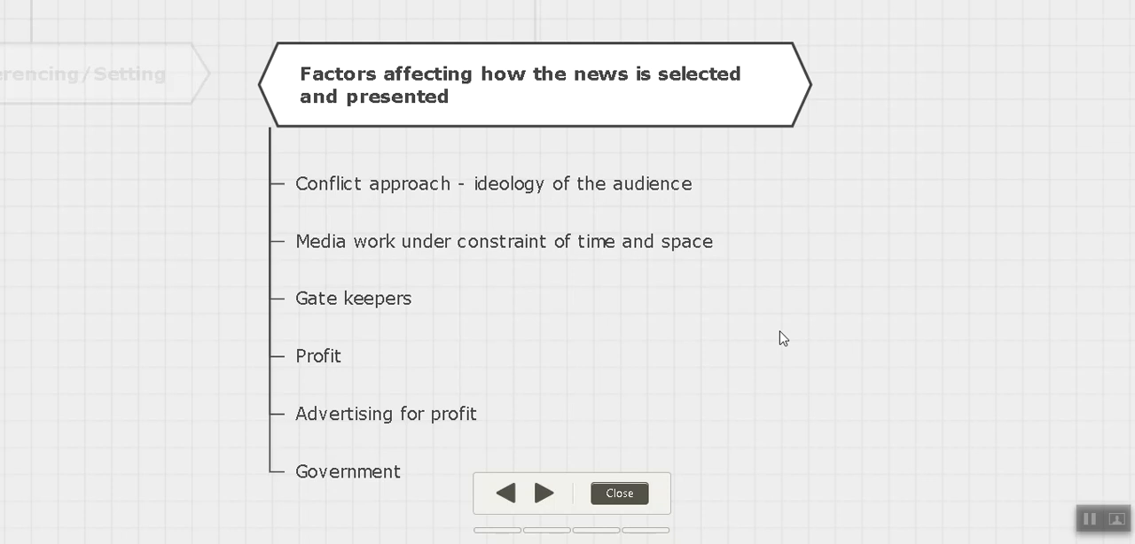
mouse_move(1074, 523)
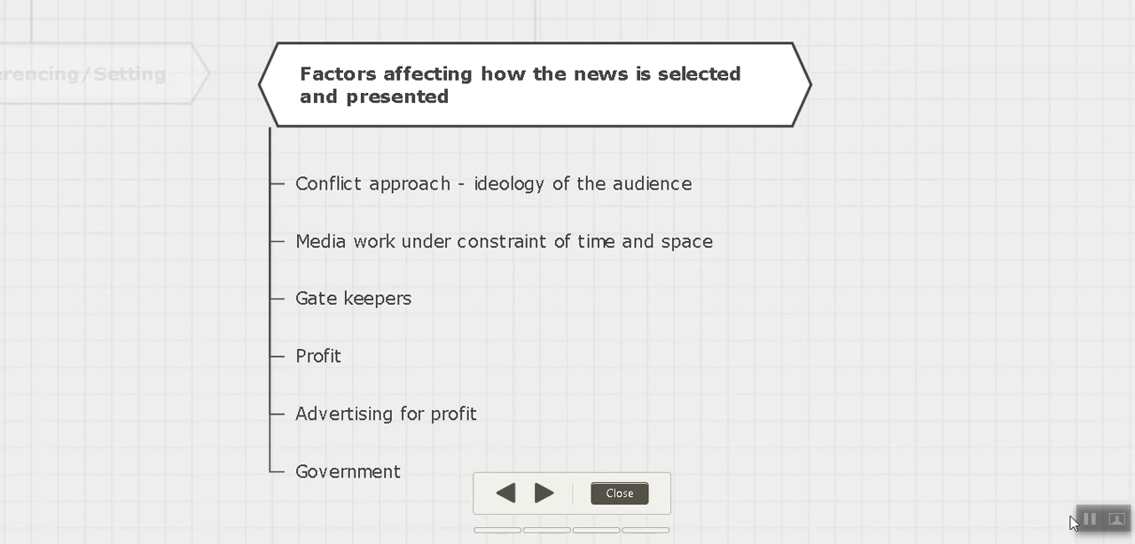